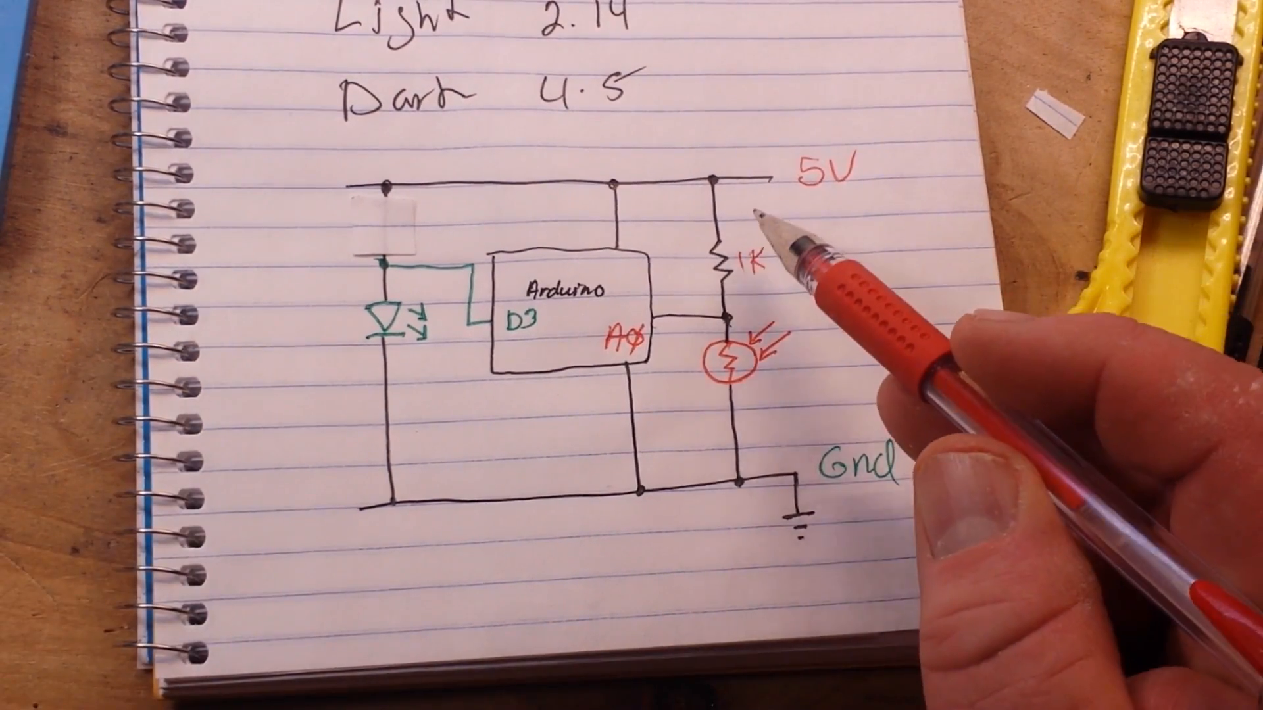
mouse_move(774, 395)
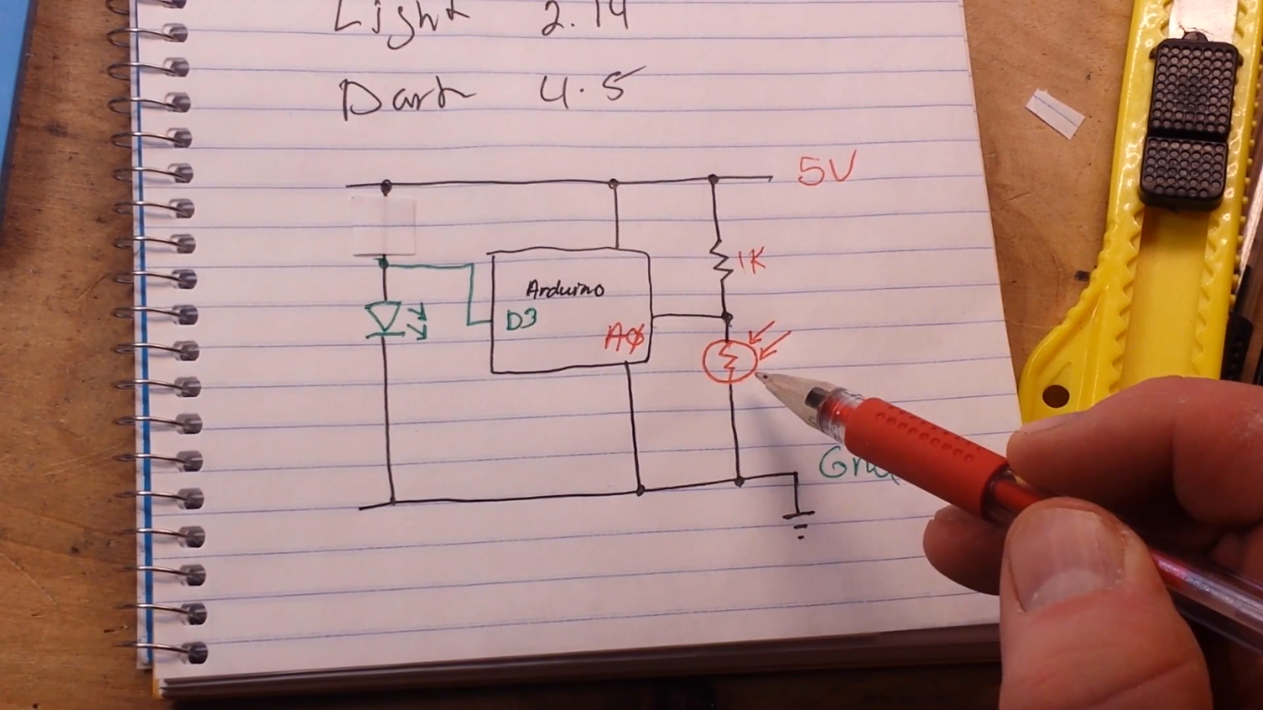